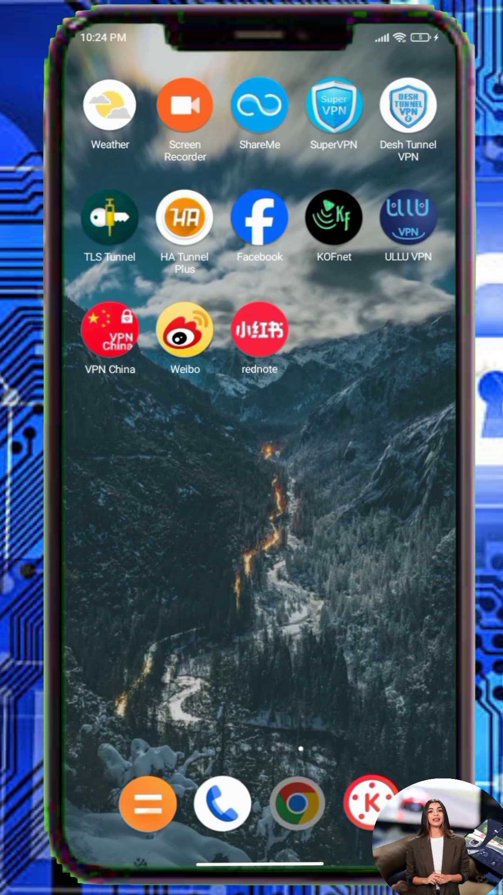
Step: Launch Chrome from the home screen dock
click(296, 803)
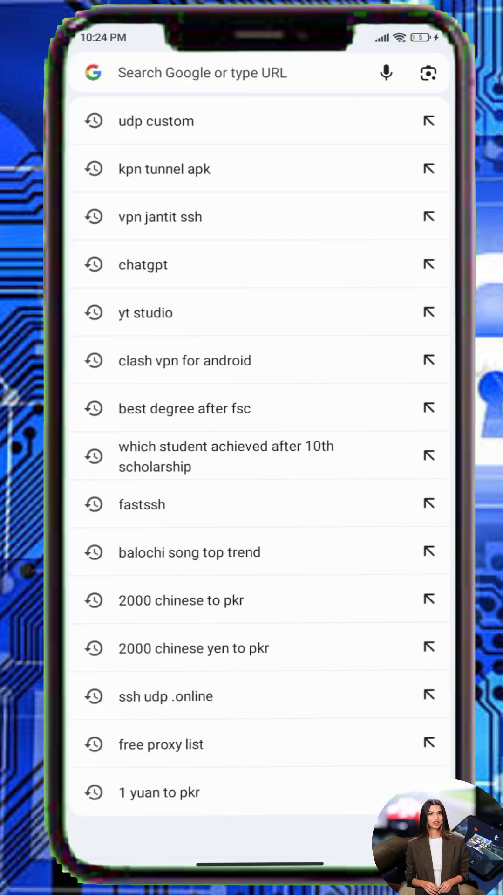
Step: Search Chrome for 'open tunnel' to reach OpenTunnel.net's V2Ray Vmess page
text(op)
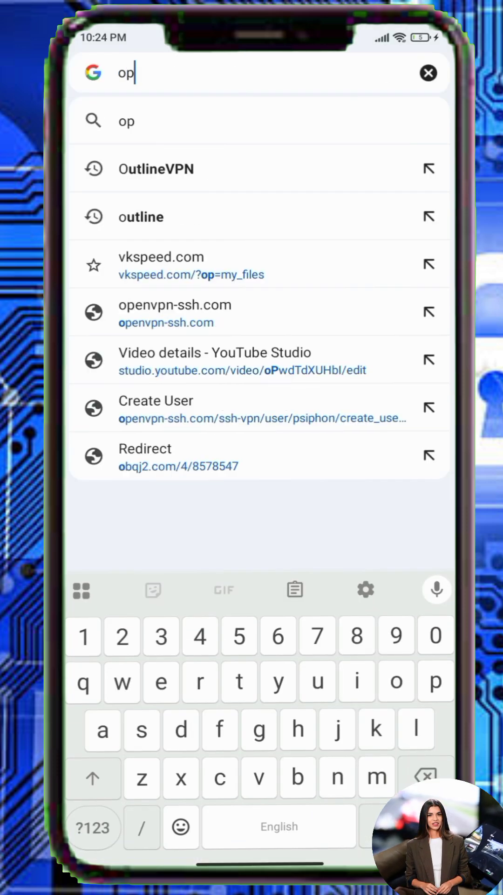
text(en)
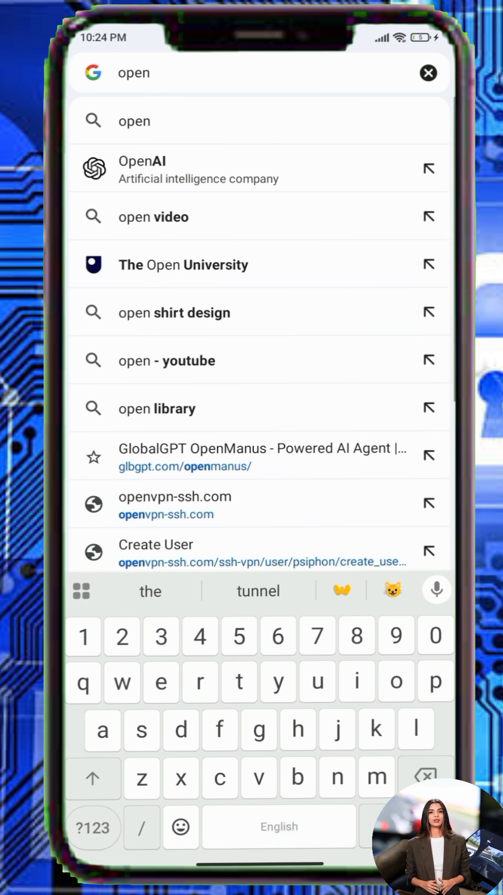
click(257, 591)
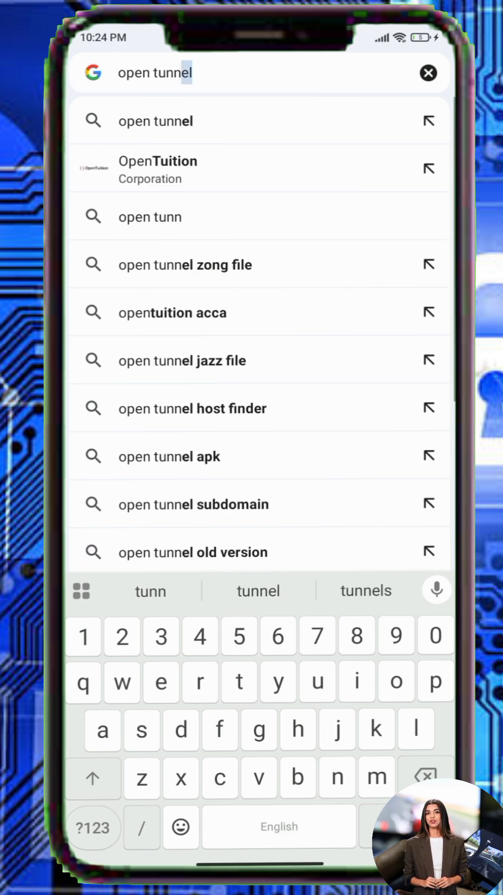
click(155, 121)
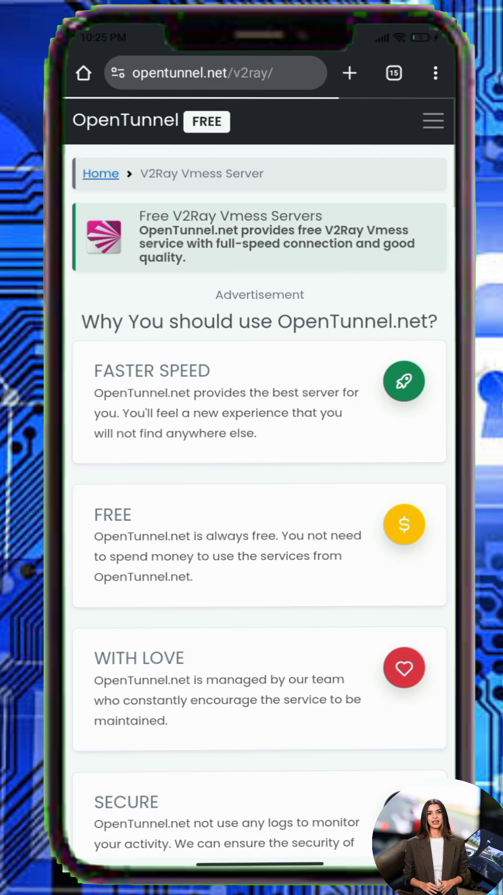
Step: Create a V2Ray Vmess account named 'Uffufu', review its configs, then go home
scroll(down, 3)
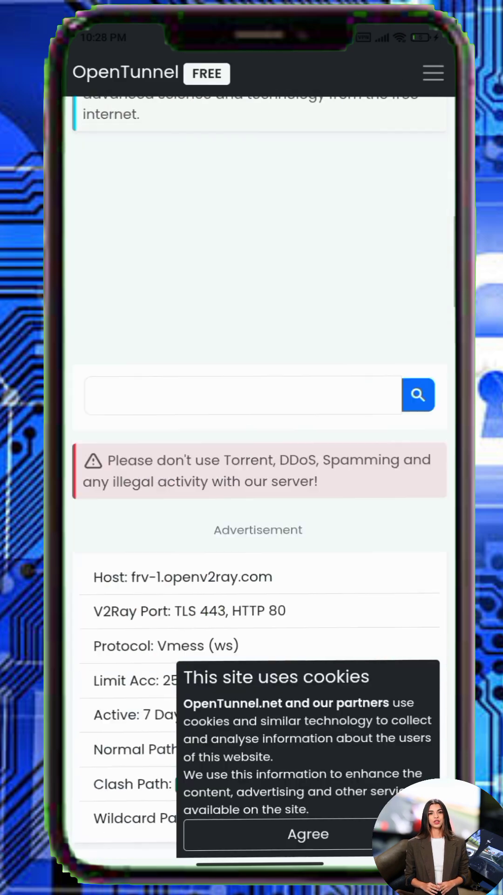
text(Uffufu)
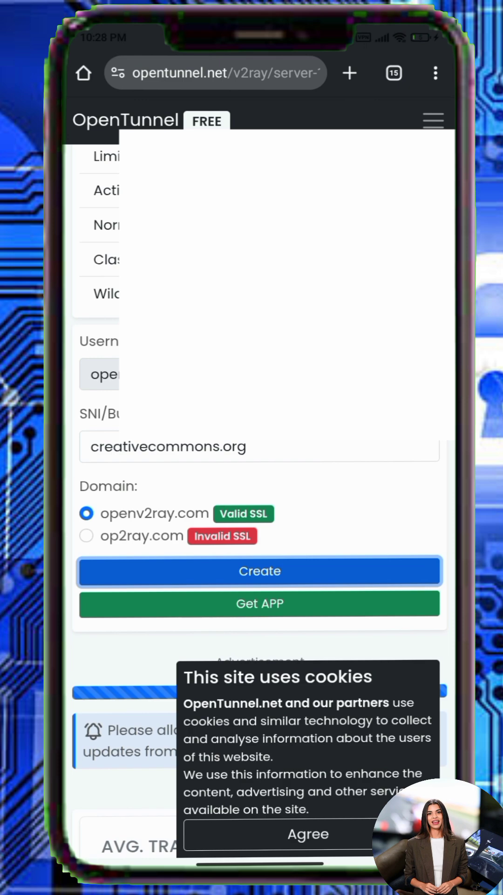
click(259, 571)
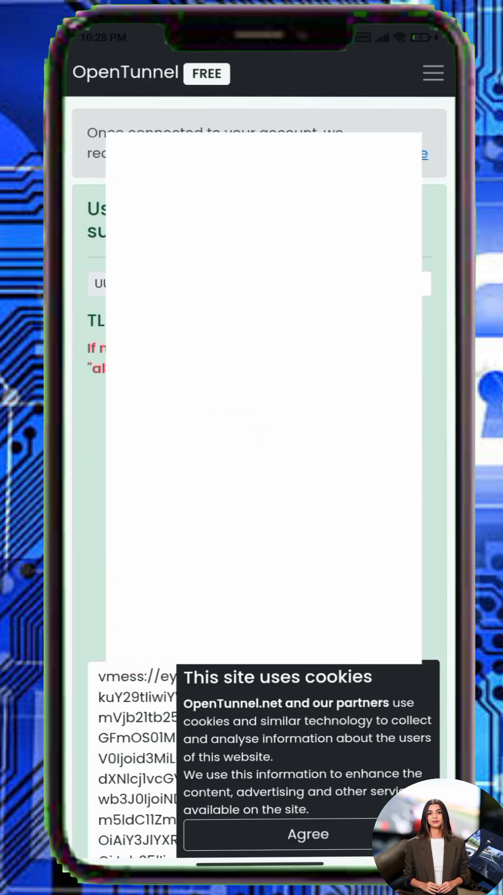
scroll(up, 3)
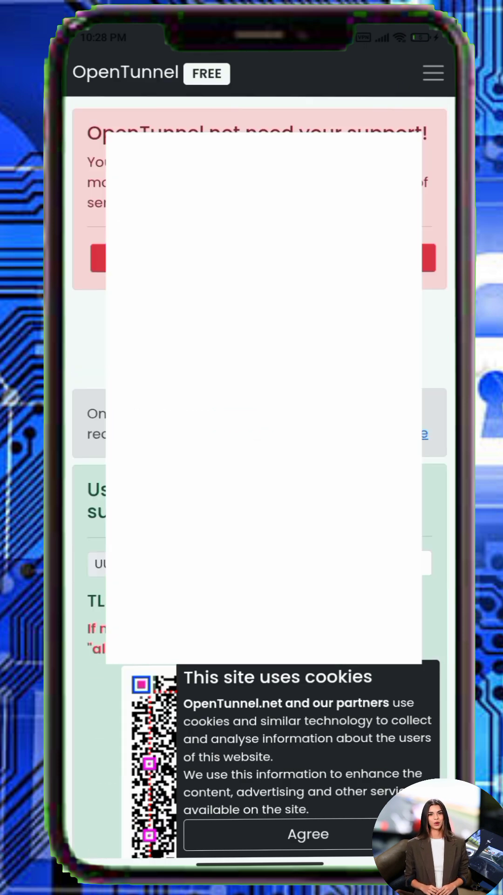
scroll(down, 3)
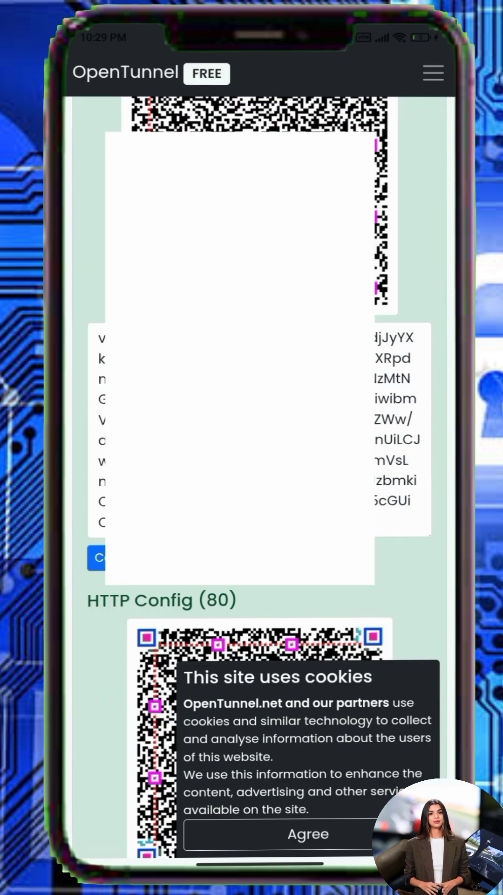
key(home)
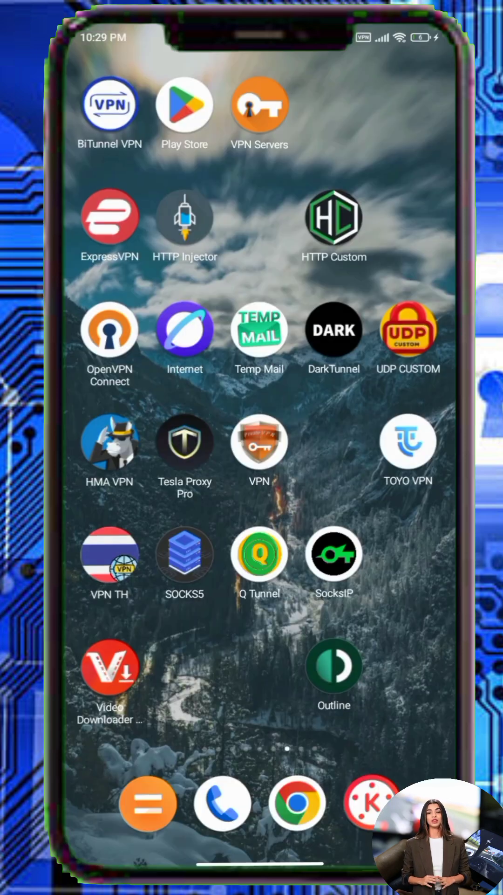
Step: Find and open DarkTunnel via a 'dark tunnel' Play Store search
click(184, 104)
text(dark t)
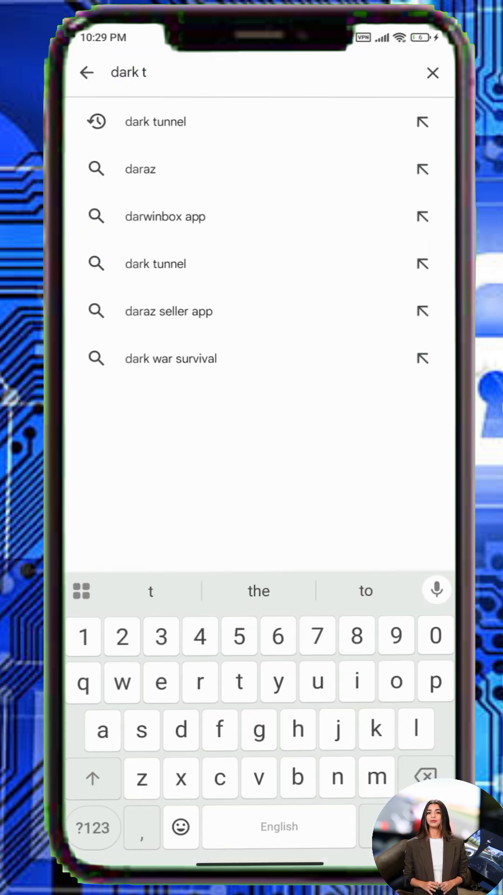
click(155, 122)
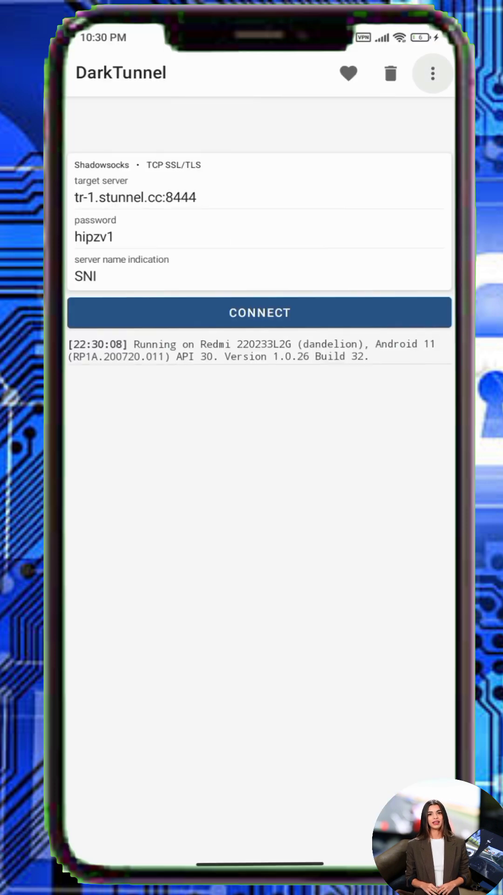
Step: Switch DarkTunnel to V2Ray Custom Config and save the JSON in its editor
click(432, 73)
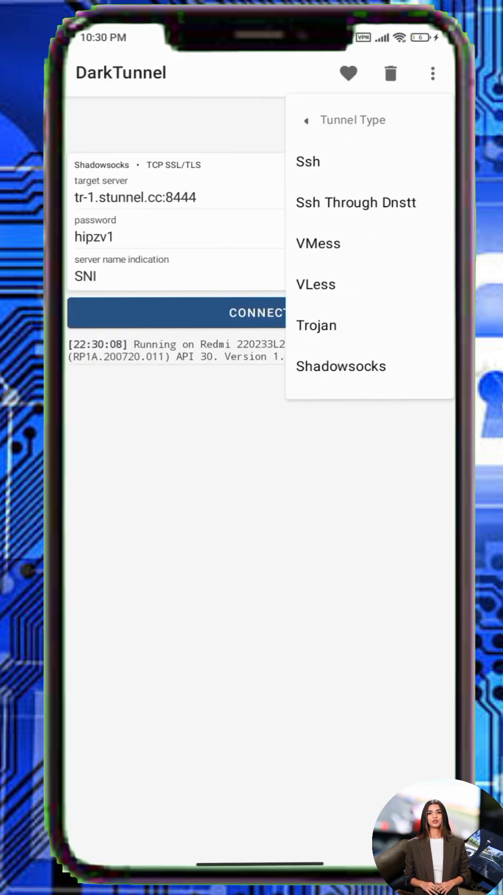
click(318, 243)
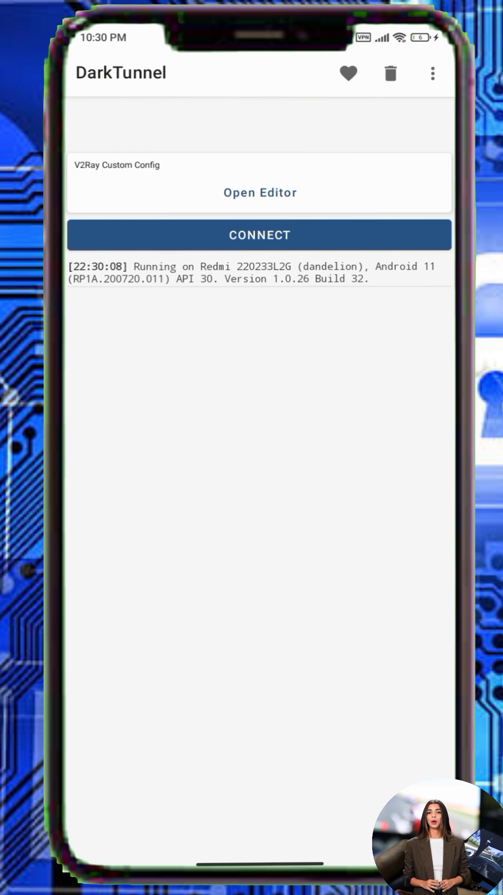
click(260, 192)
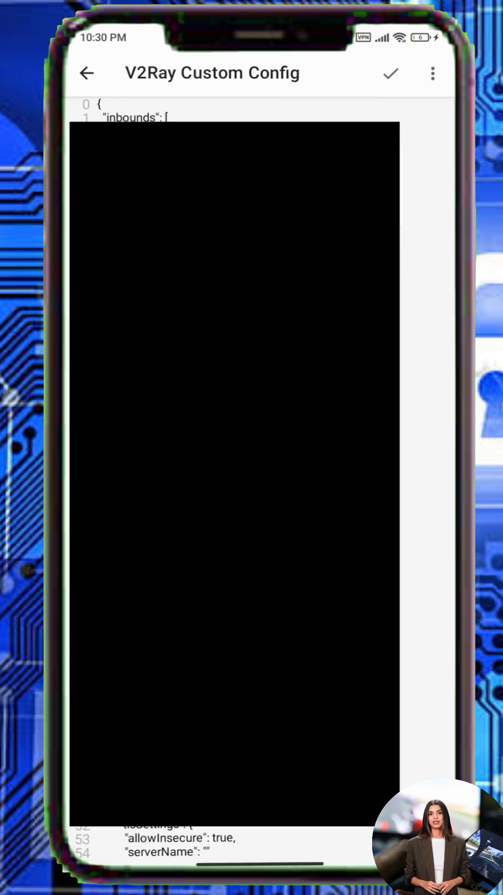
click(87, 73)
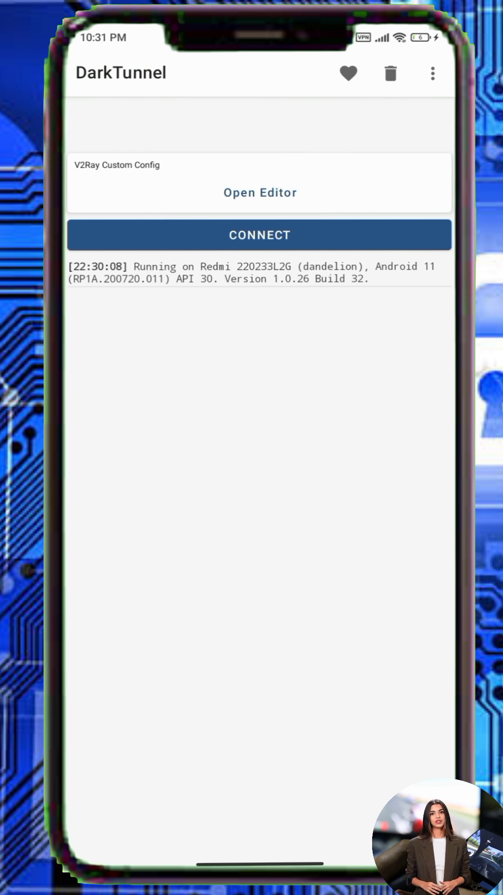
Step: Export 'dark tunnel comfig' locked, expiring Aug 23 2025
click(433, 73)
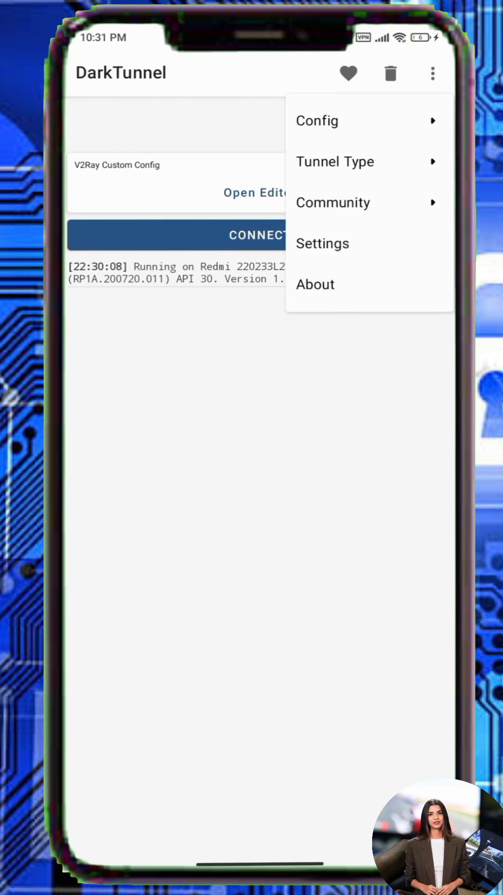
click(318, 120)
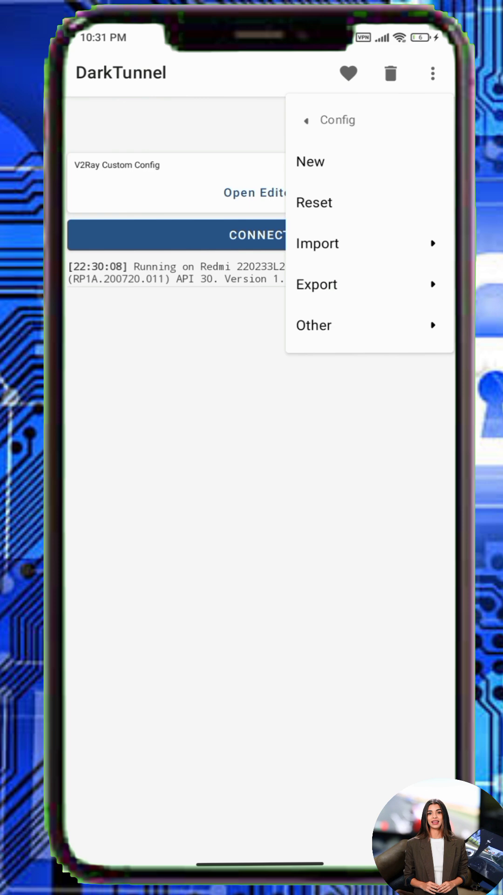
click(317, 285)
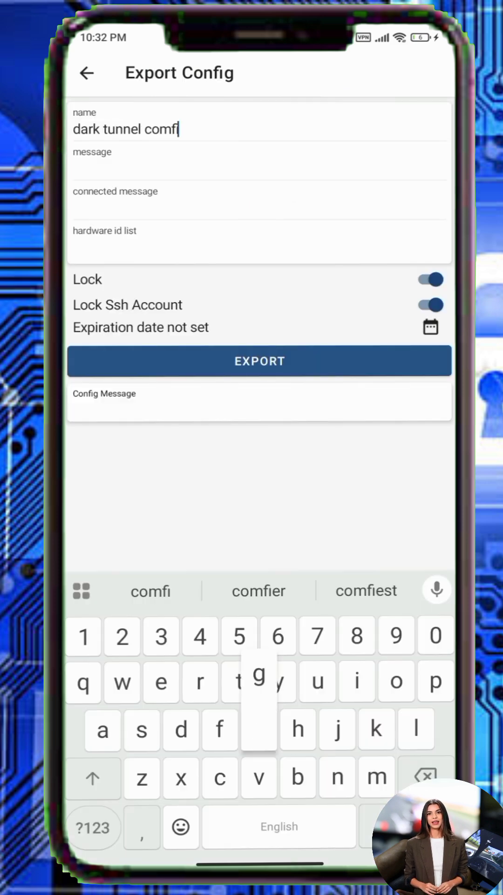
click(430, 327)
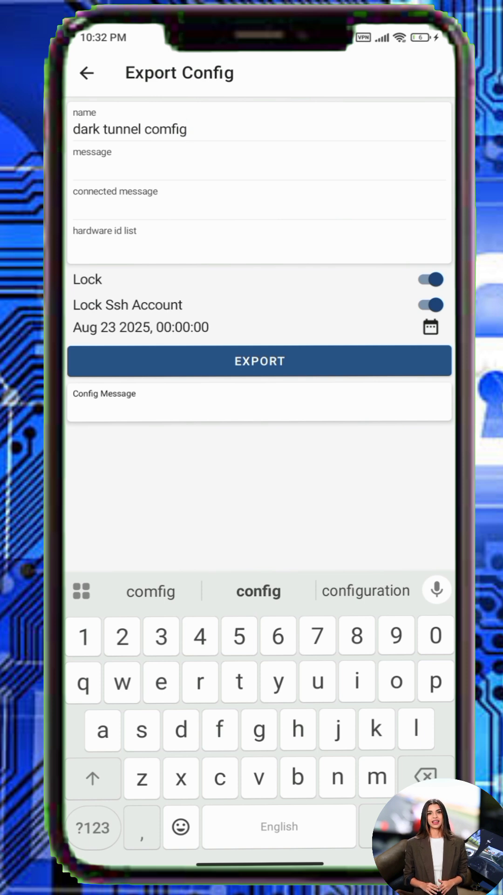
click(259, 360)
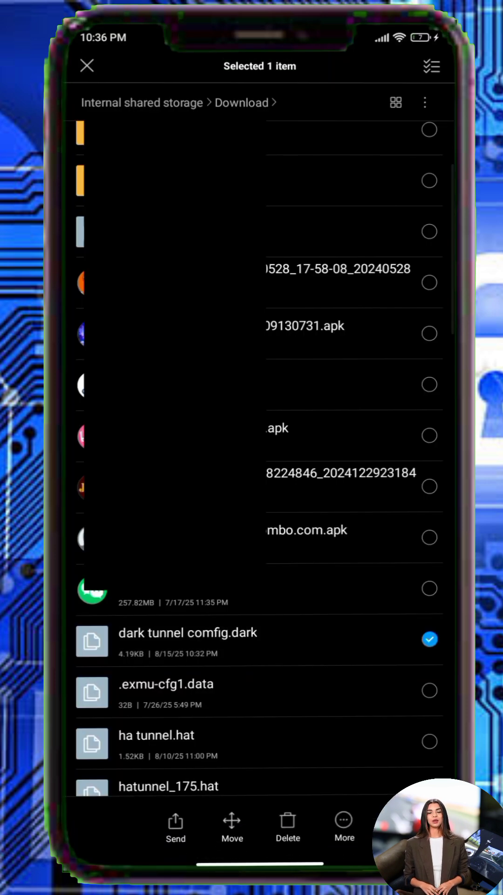
Step: Share dark tunnel comfig.dark from Download, cancel the share sheet, and return home
click(86, 66)
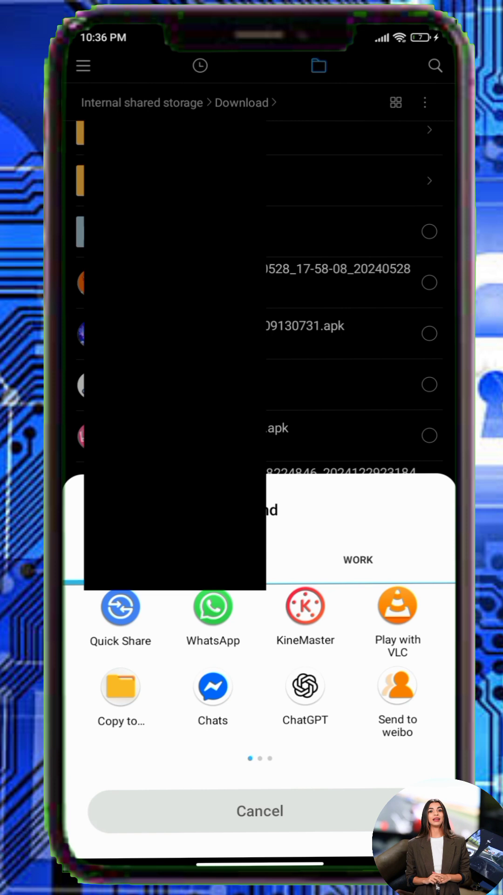
click(260, 810)
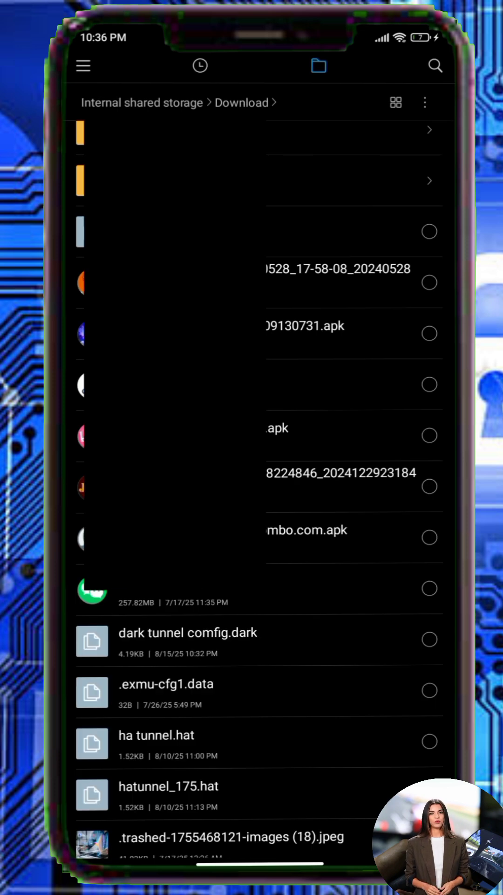
key(home)
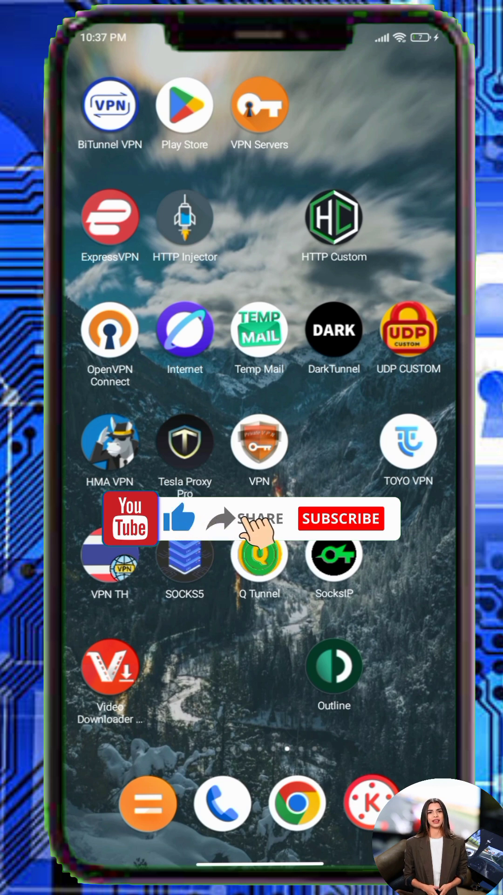
click(341, 519)
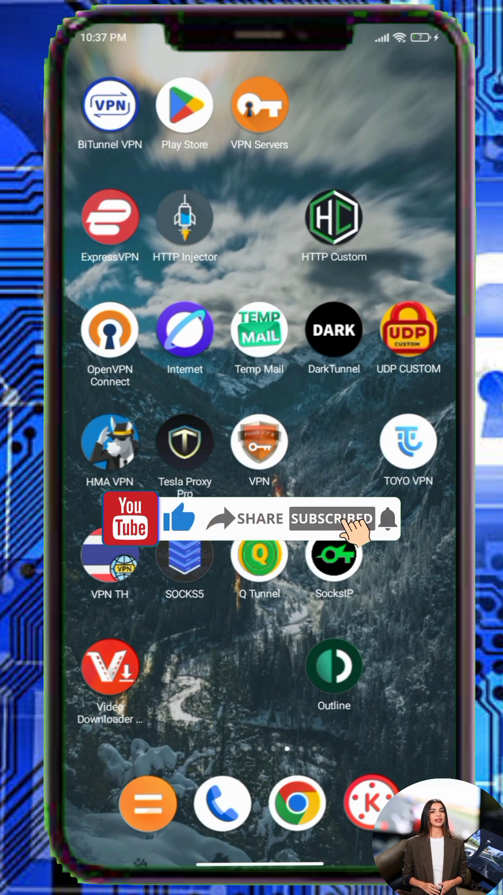